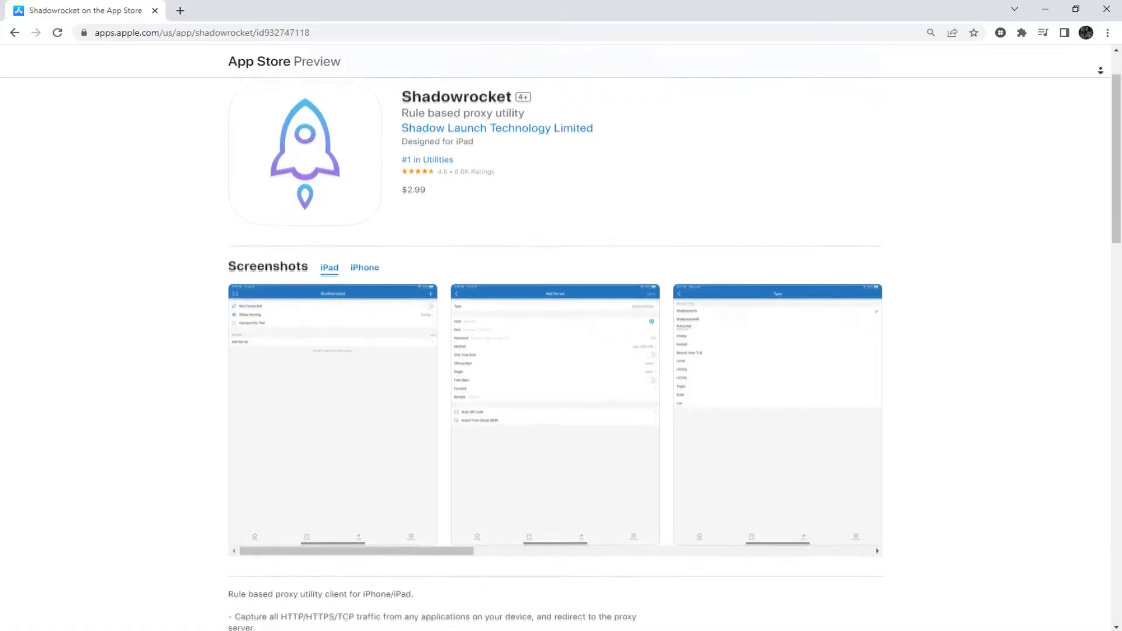
Add a new server entry and switch its type from Shadowsocks to Socks5.
{"action": "scroll", "scroll_direction": "down", "scroll_amount": 3}
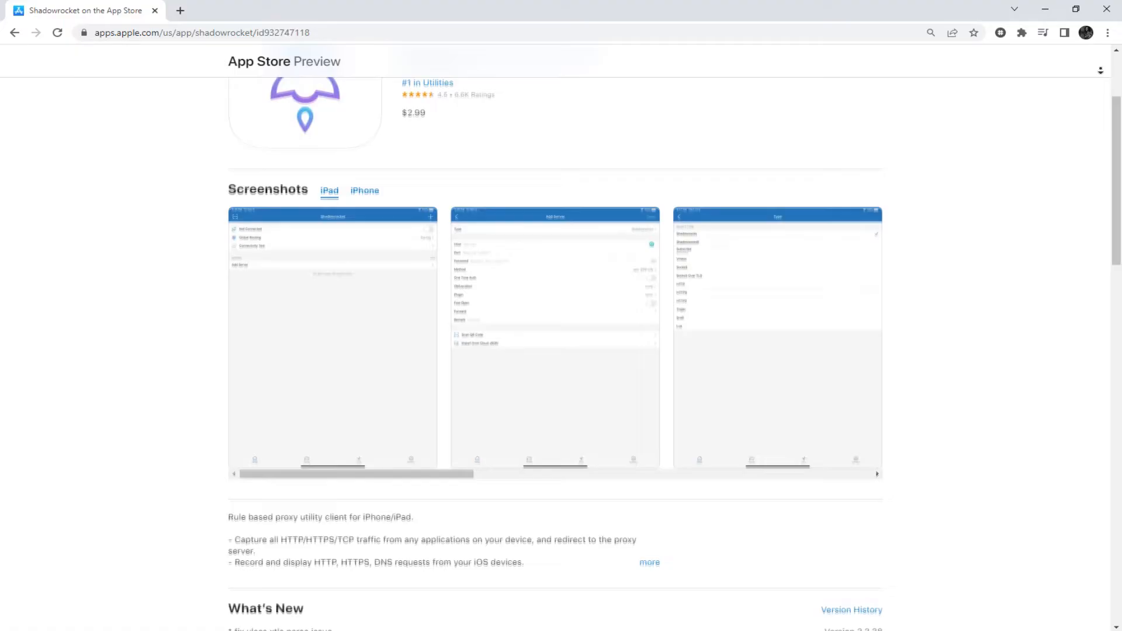
{"action": "scroll", "scroll_direction": "down", "scroll_amount": 3}
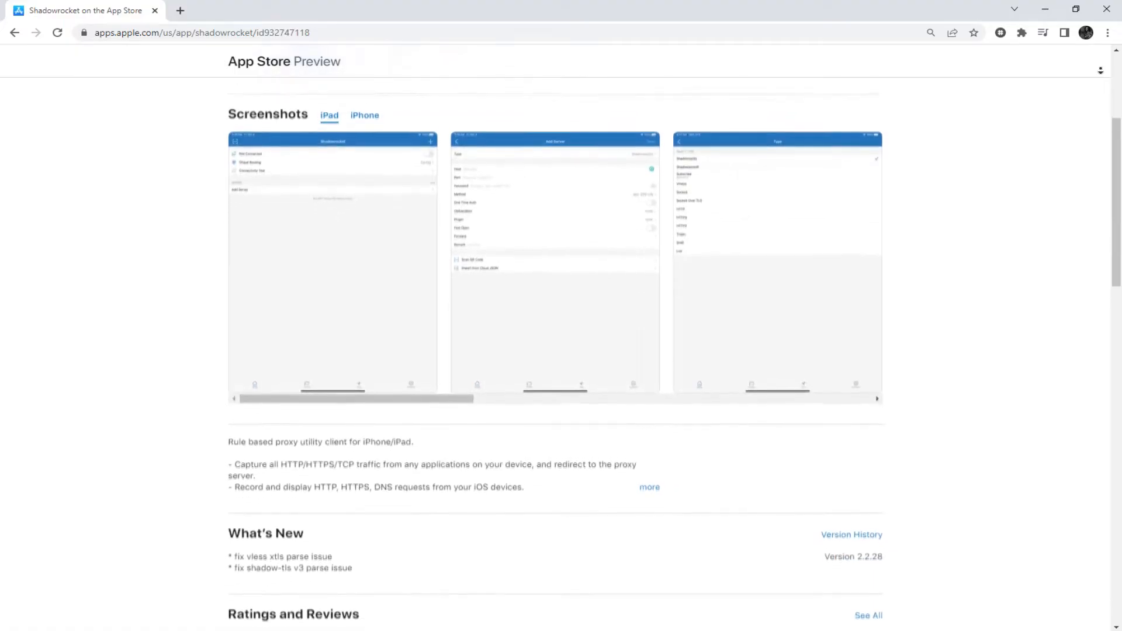
{"action": "scroll", "scroll_direction": "down", "scroll_amount": 3}
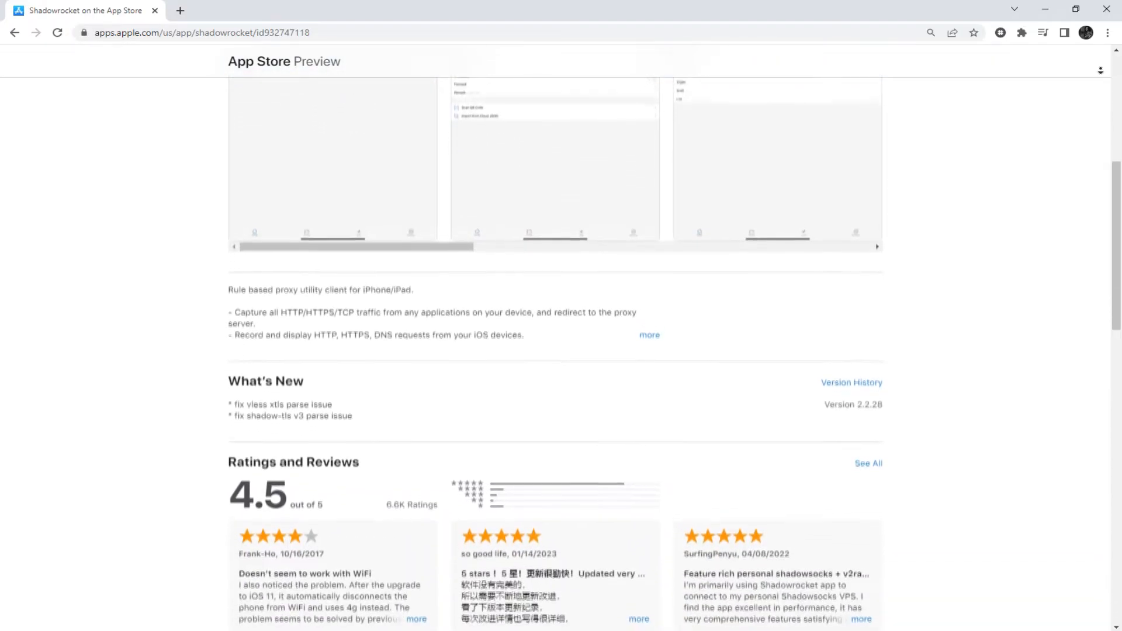
{"action": "scroll", "scroll_direction": "down", "scroll_amount": 3}
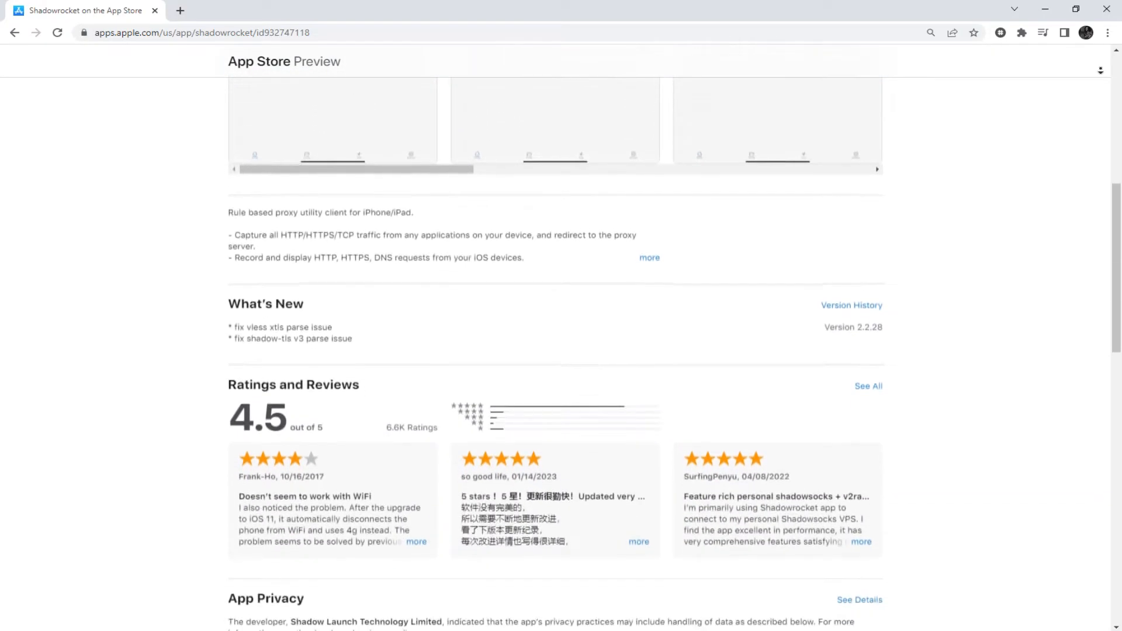
{"action": "scroll", "scroll_direction": "down", "scroll_amount": 3}
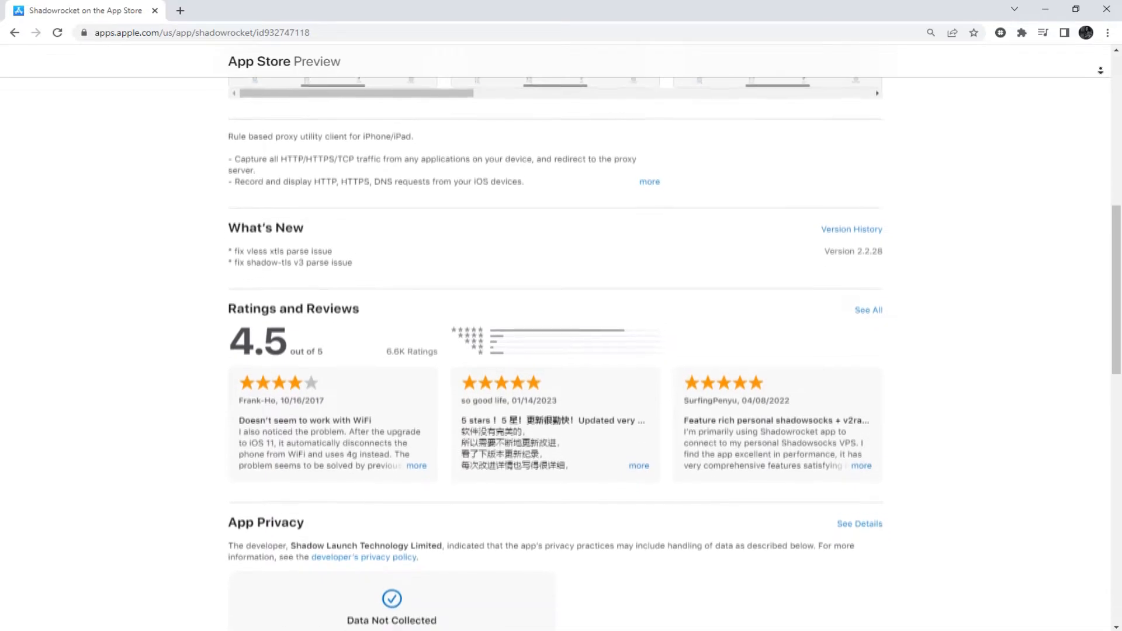
{"action": "scroll", "scroll_direction": "down", "scroll_amount": 3}
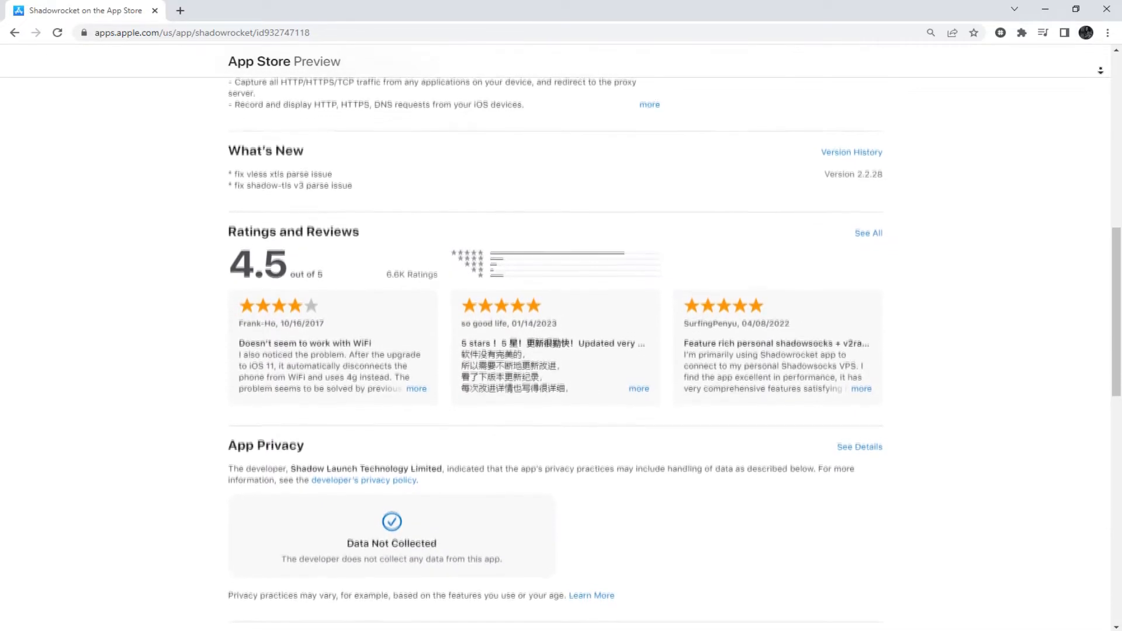
{"action": "scroll", "scroll_direction": "down", "scroll_amount": 3}
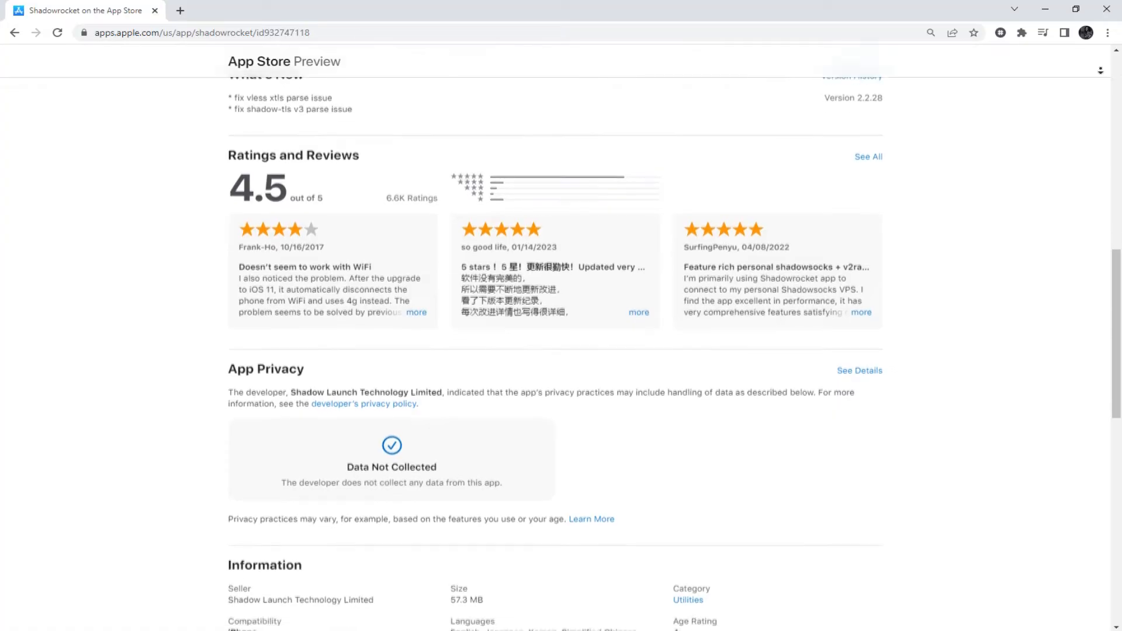
{"action": "scroll", "scroll_direction": "down", "scroll_amount": 3}
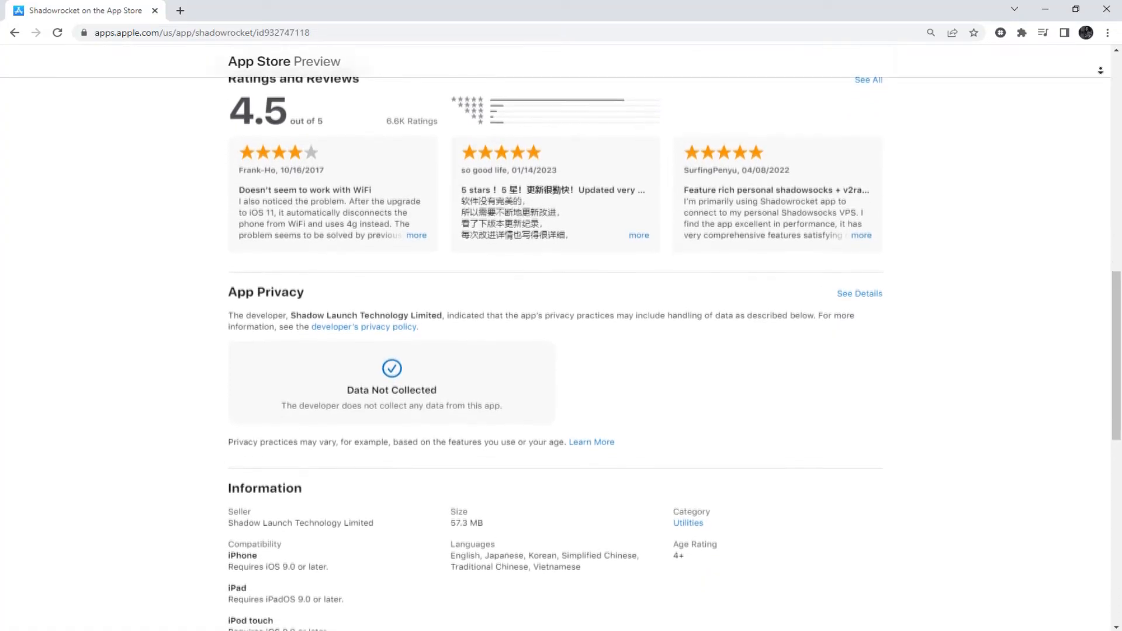
{"action": "scroll", "scroll_direction": "down", "scroll_amount": 3}
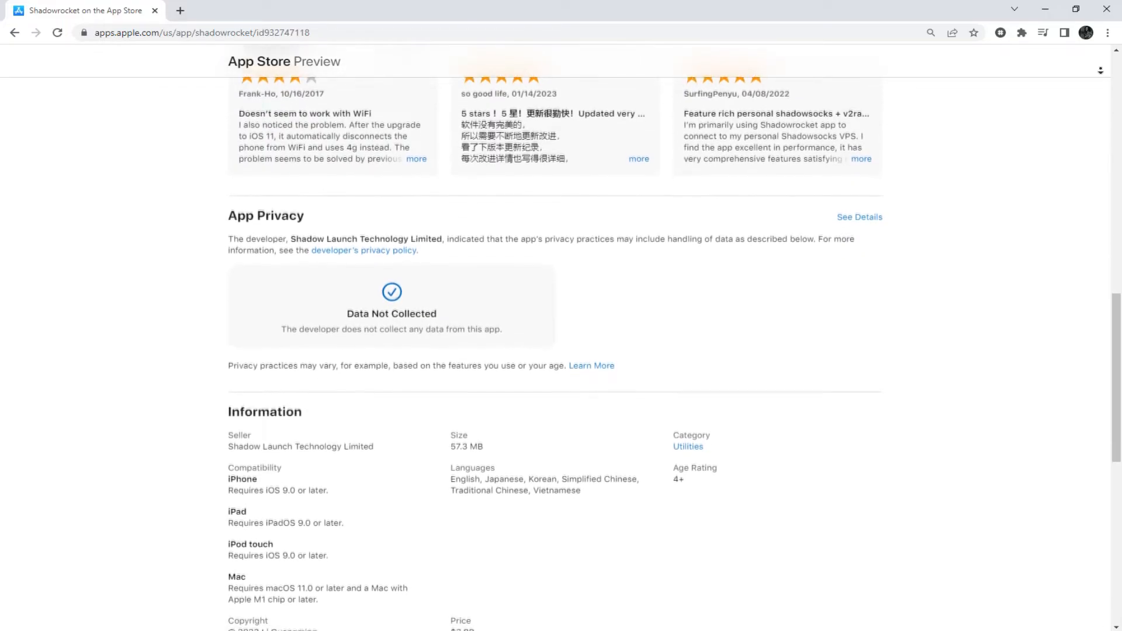
{"action": "scroll", "scroll_direction": "down", "scroll_amount": 3}
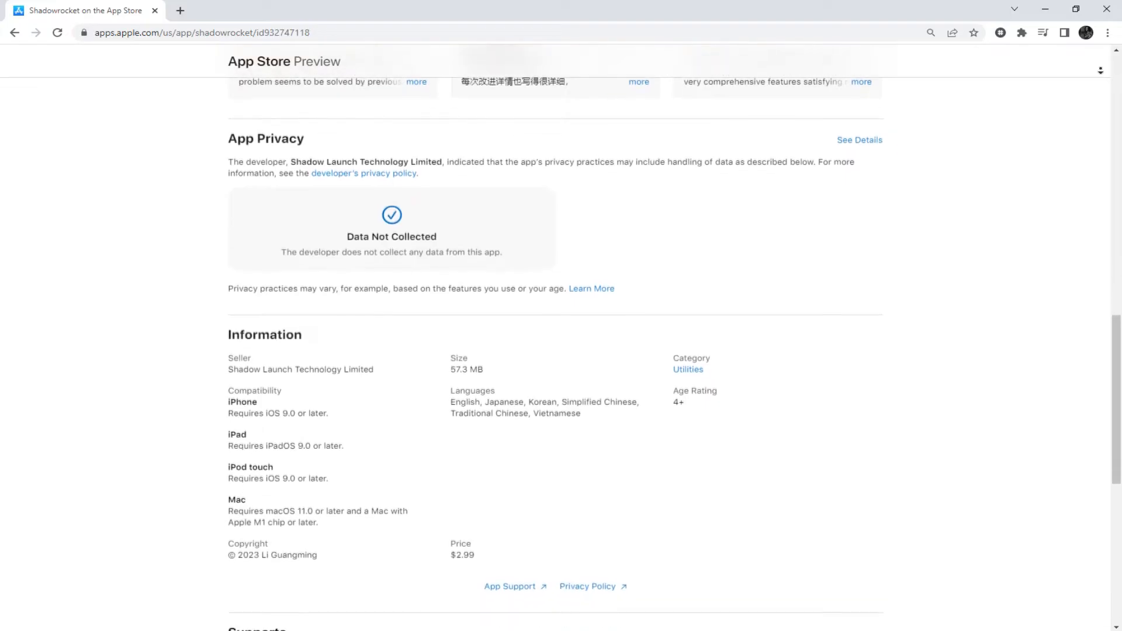
{"action": "scroll", "scroll_direction": "down", "scroll_amount": 3}
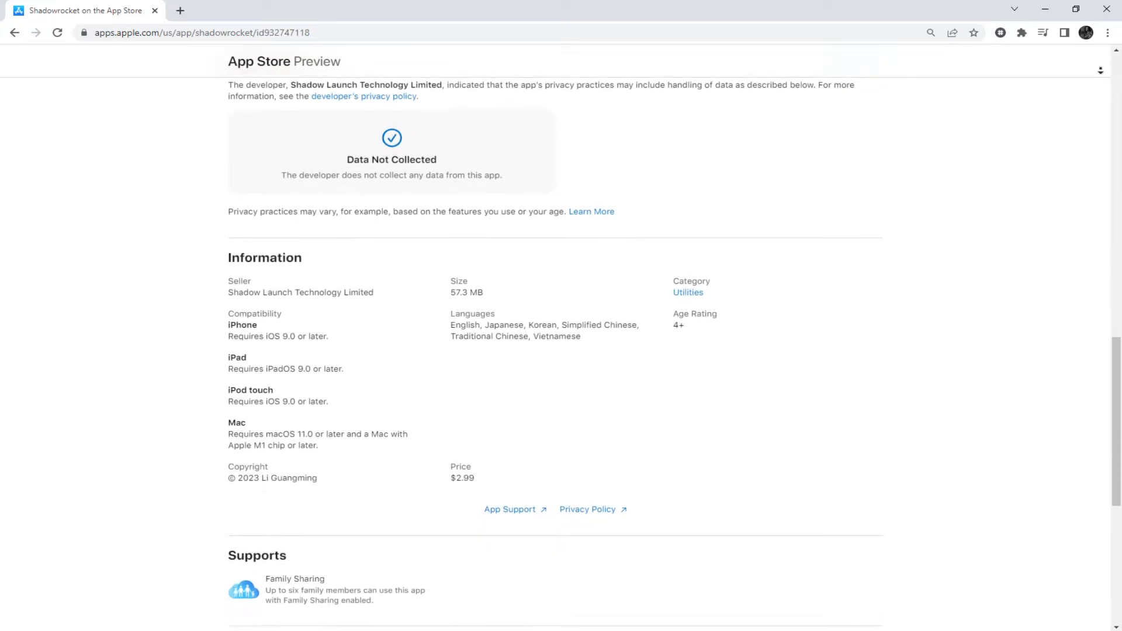
{"action": "scroll", "scroll_direction": "down", "scroll_amount": 3}
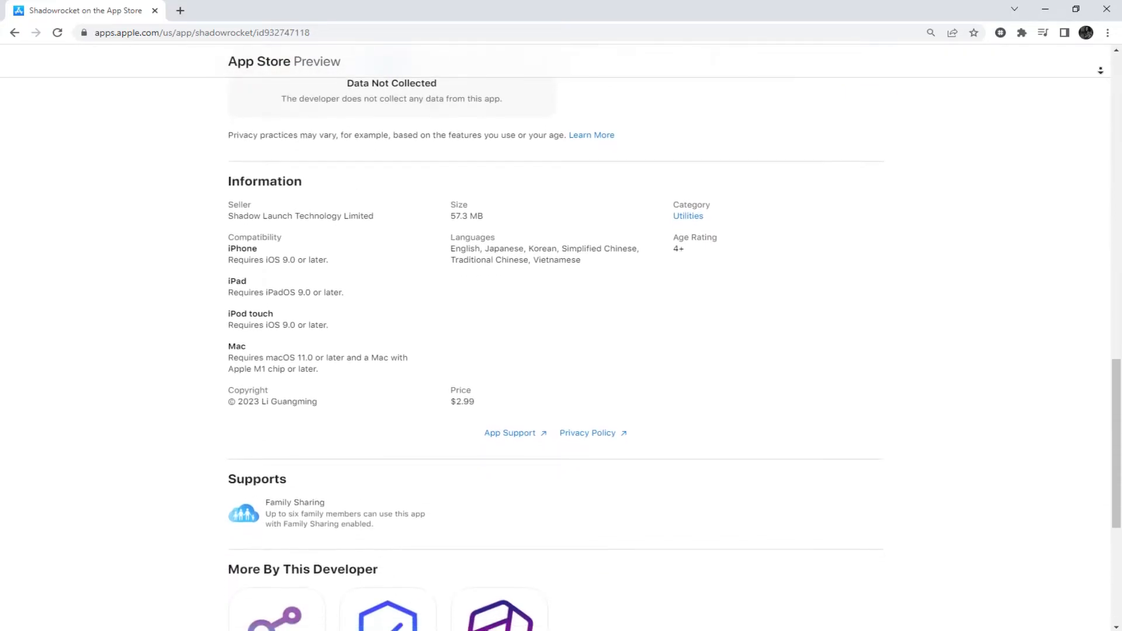
{"action": "scroll", "scroll_direction": "down", "scroll_amount": 3}
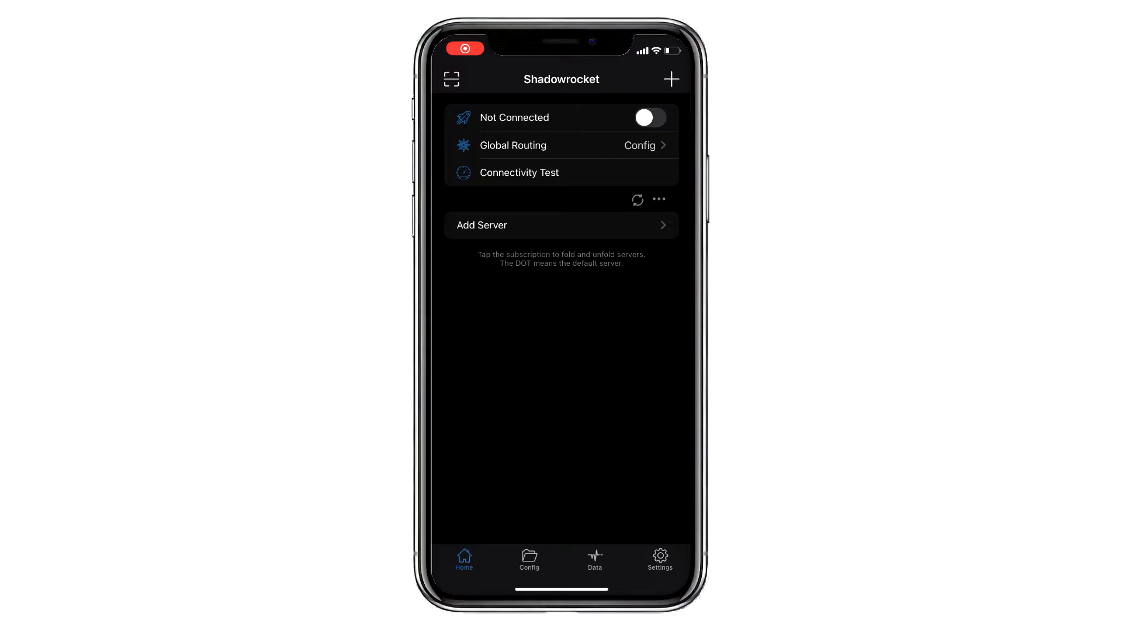
{"action": "left_click", "coordinate": [561, 224]}
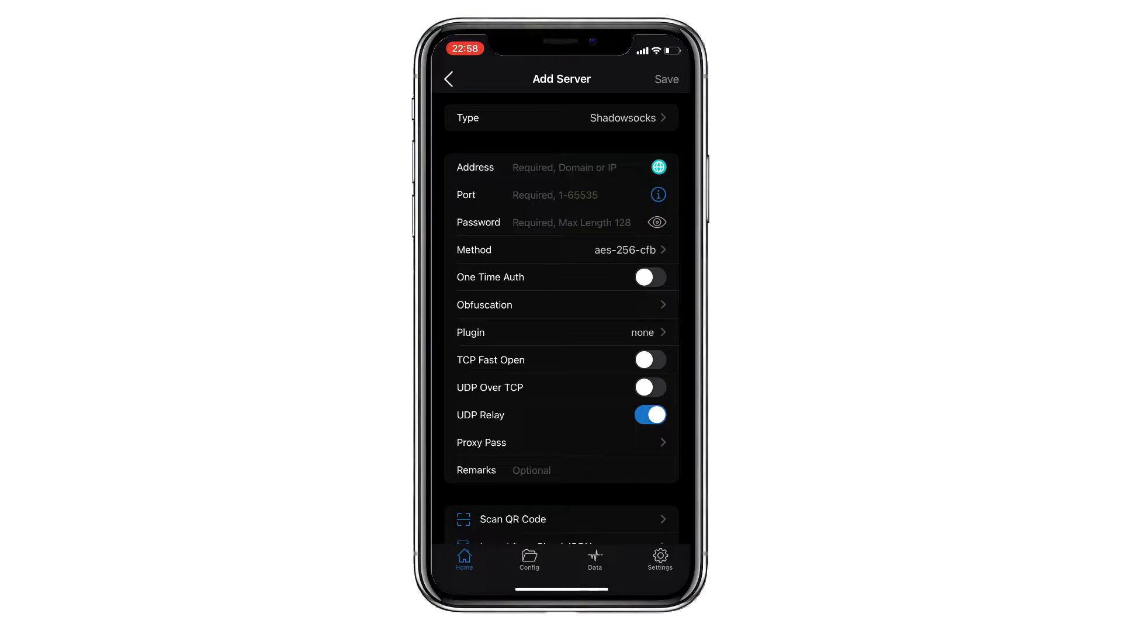
{"action": "left_click", "coordinate": [560, 116]}
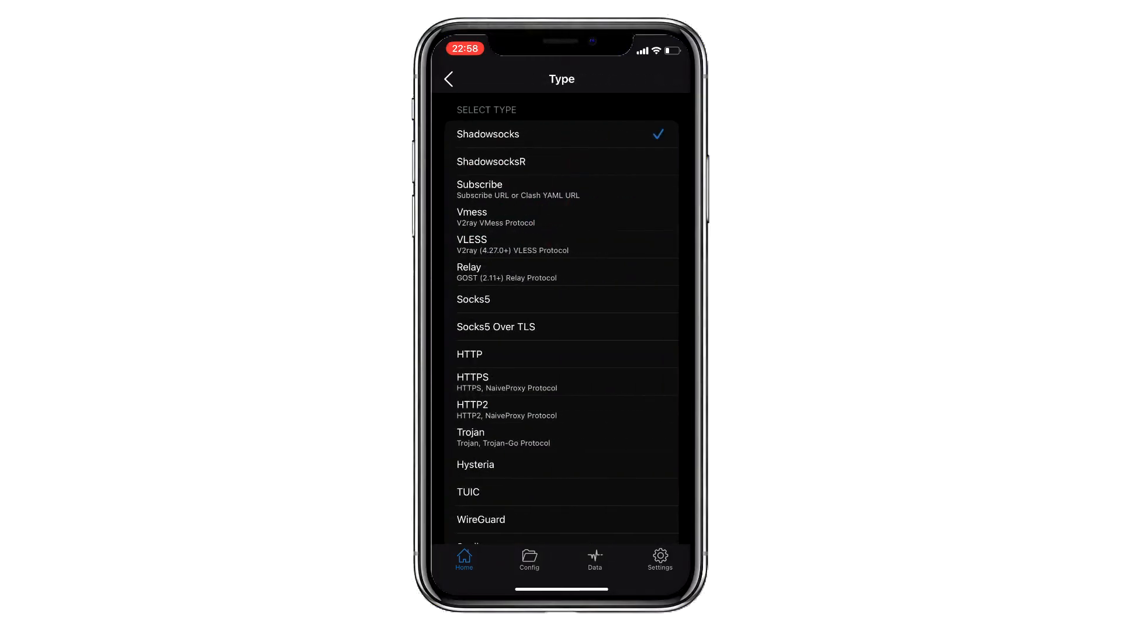
{"action": "left_click", "coordinate": [473, 300]}
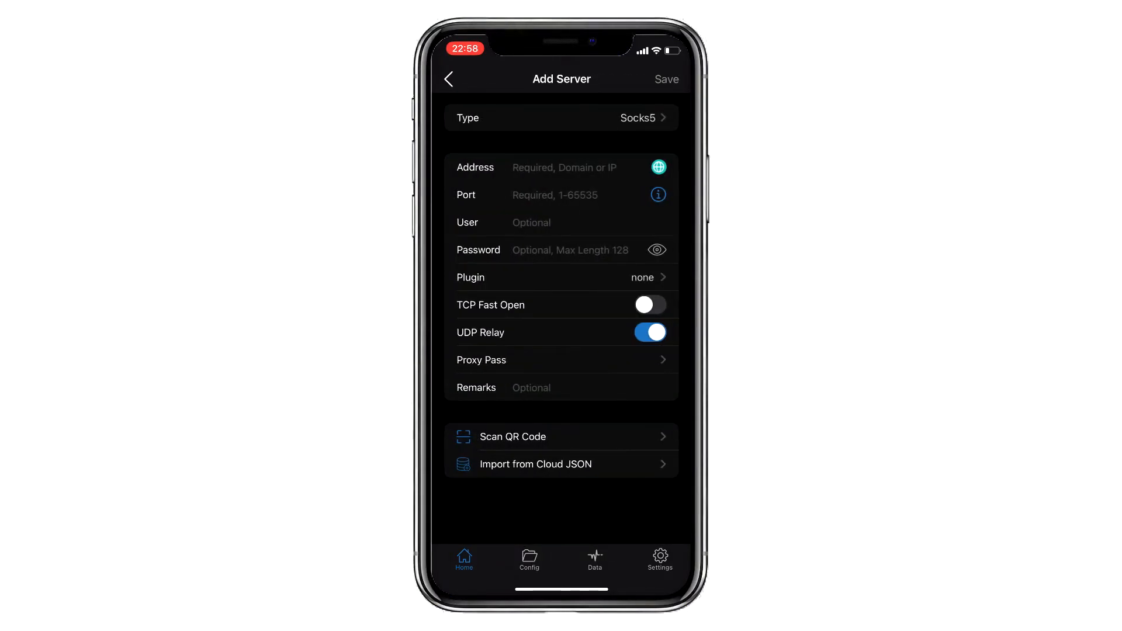
Enter address 185.253.45.177, port 50101, user and password, then save the server to Local Servers.
{"action": "left_click", "coordinate": [563, 167]}
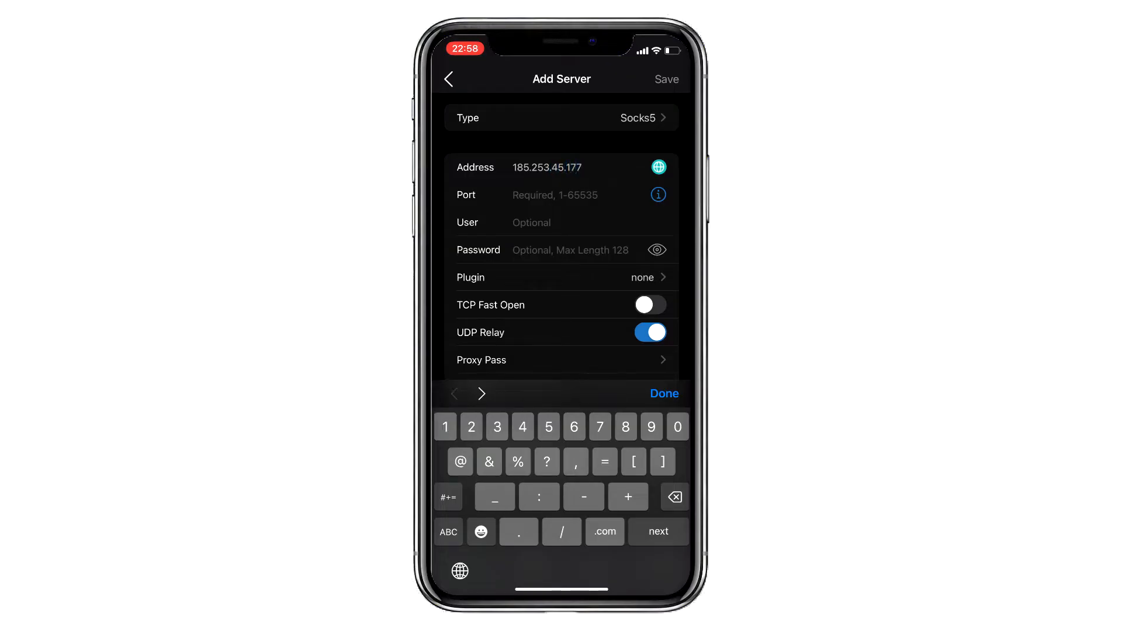
{"action": "type", "text": "50101"}
{"action": "left_click", "coordinate": [579, 222]}
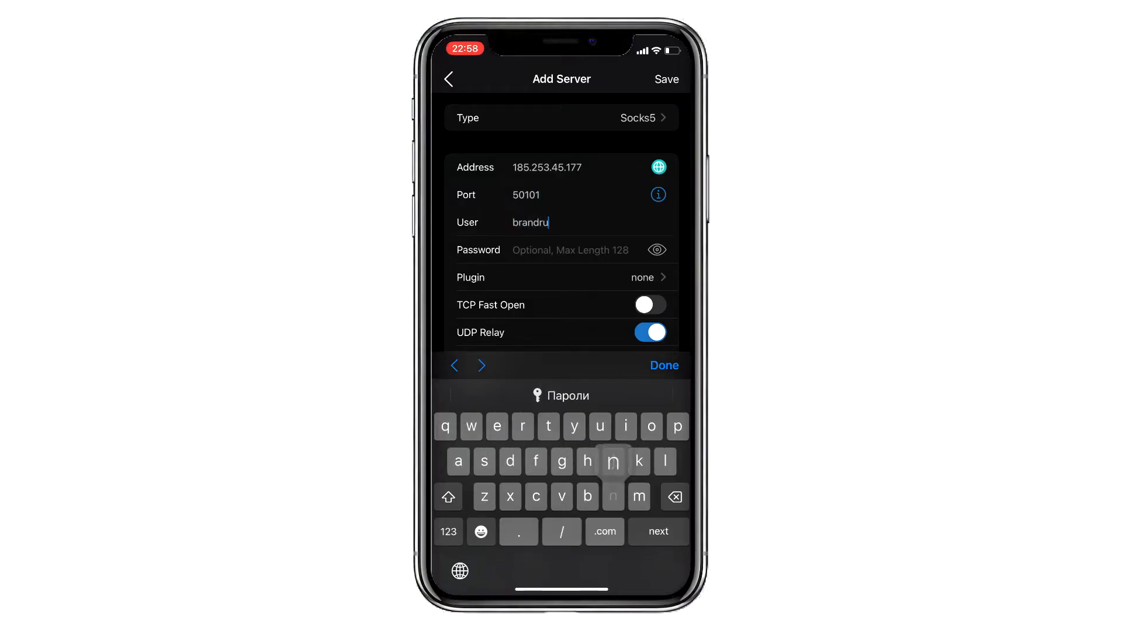
{"action": "left_click", "coordinate": [664, 366]}
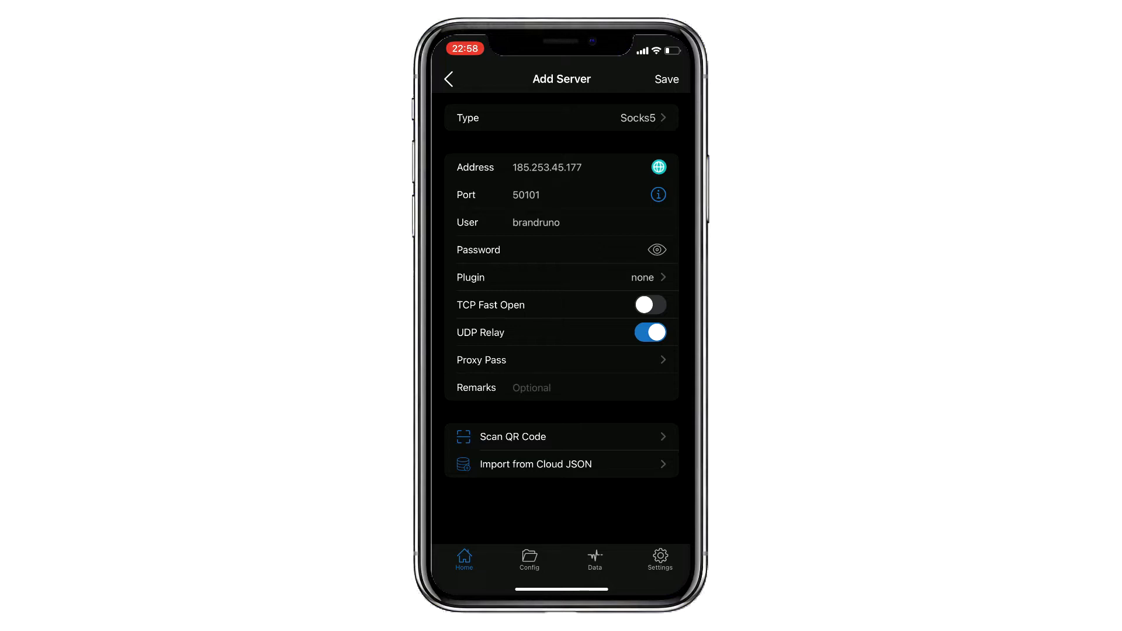
{"action": "left_click", "coordinate": [665, 78]}
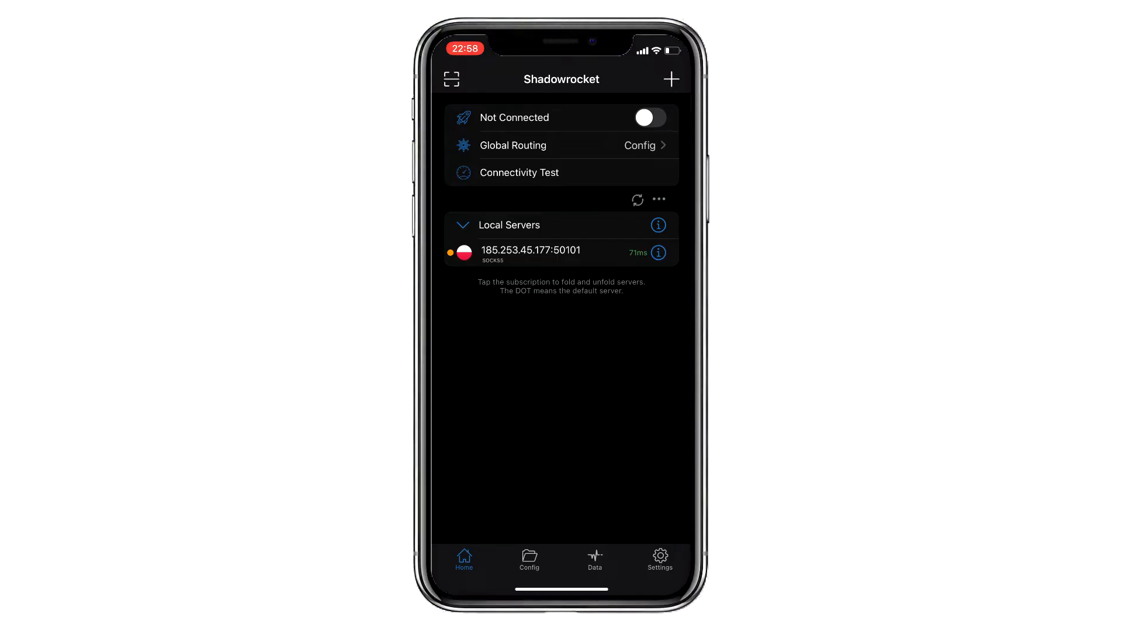
Toggle Not Connected on so the iPhone connects through the saved Socks5 server.
{"action": "left_click", "coordinate": [649, 117]}
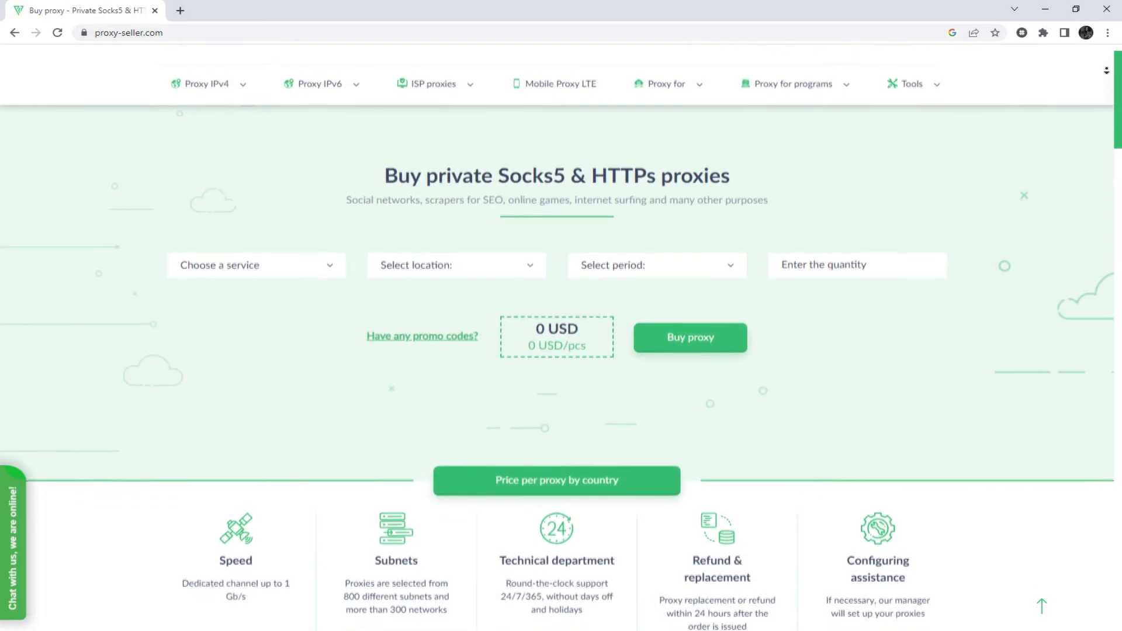
Scroll the proxy-seller.com homepage down to the Proxy IPv4 price table by country.
{"action": "scroll", "scroll_direction": "down", "scroll_amount": 3}
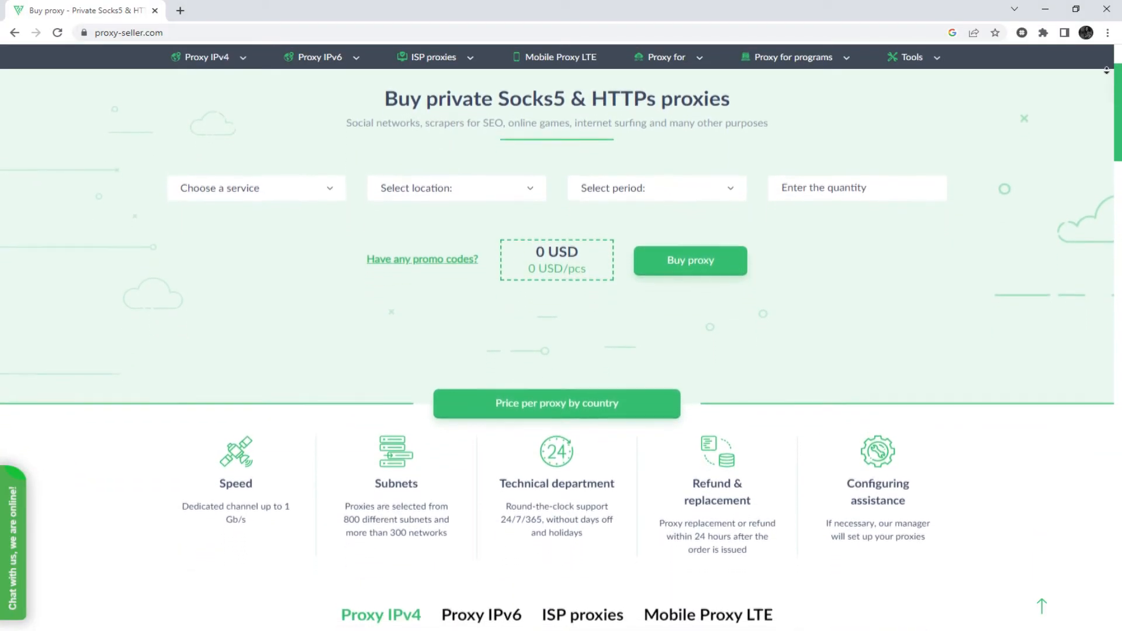
{"action": "scroll", "scroll_direction": "down", "scroll_amount": 3}
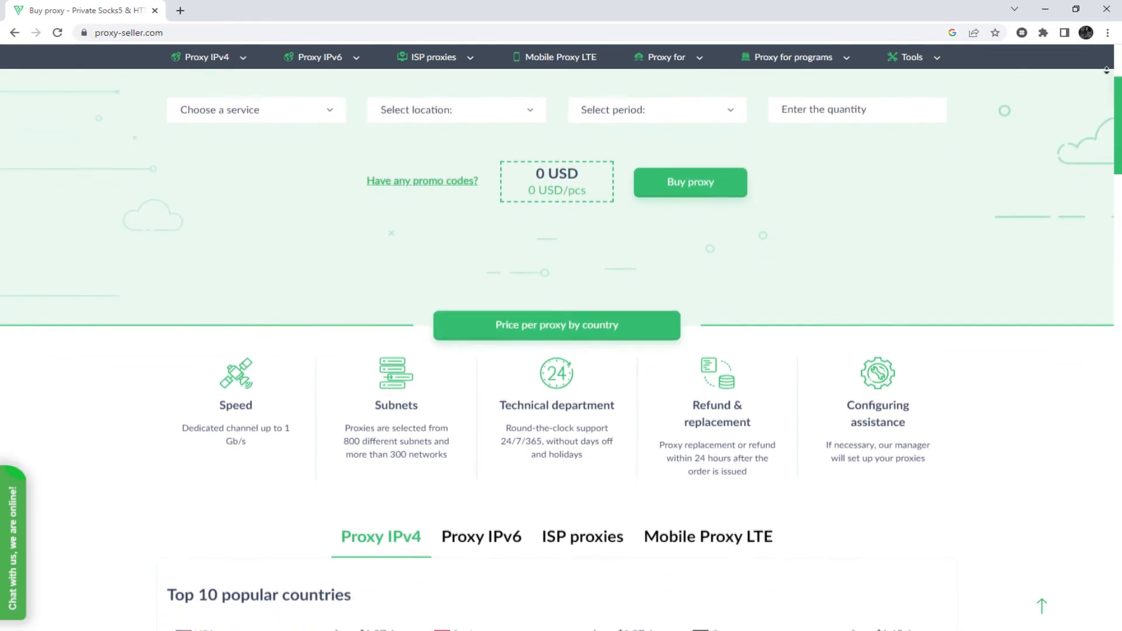
{"action": "scroll", "scroll_direction": "down", "scroll_amount": 3}
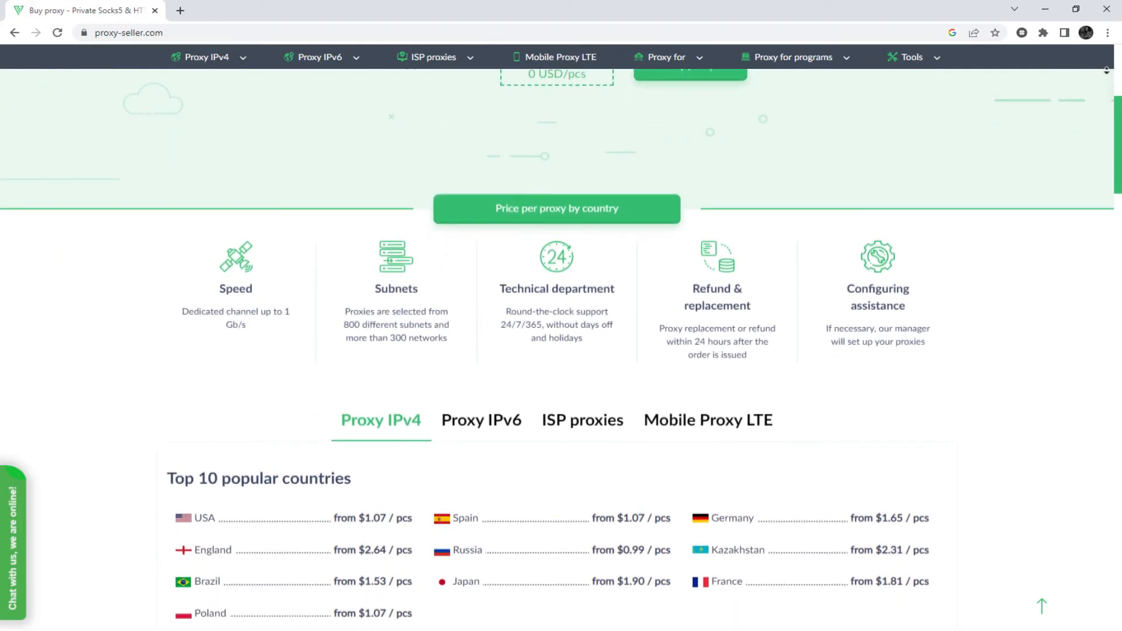
{"action": "scroll", "scroll_direction": "down", "scroll_amount": 3}
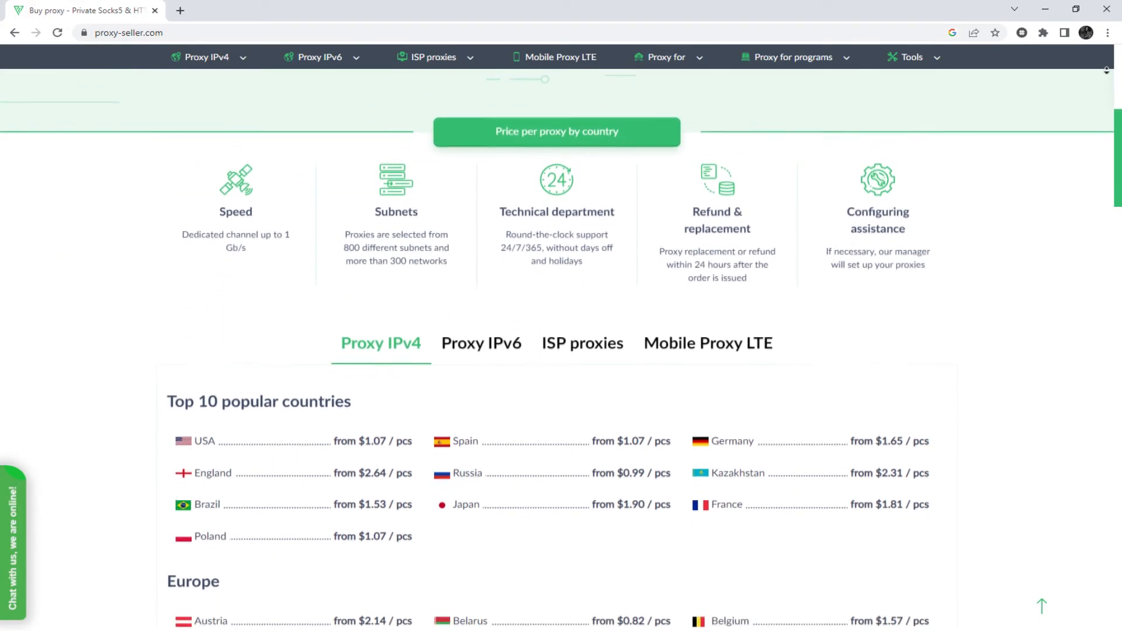
{"action": "scroll", "scroll_direction": "down", "scroll_amount": 3}
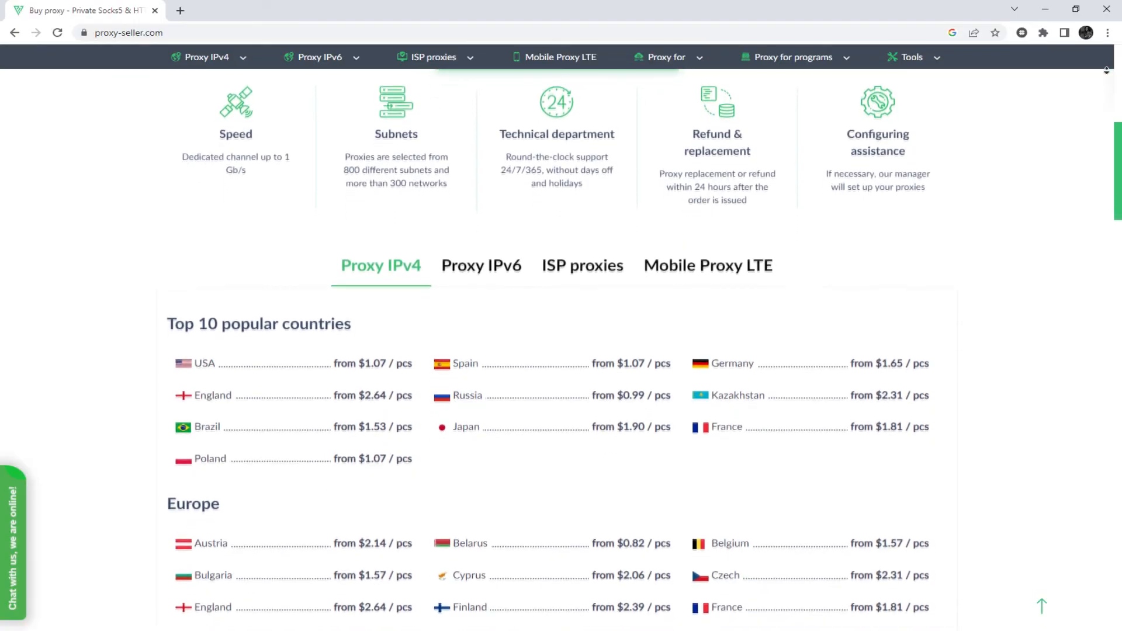
{"action": "scroll", "scroll_direction": "down", "scroll_amount": 3}
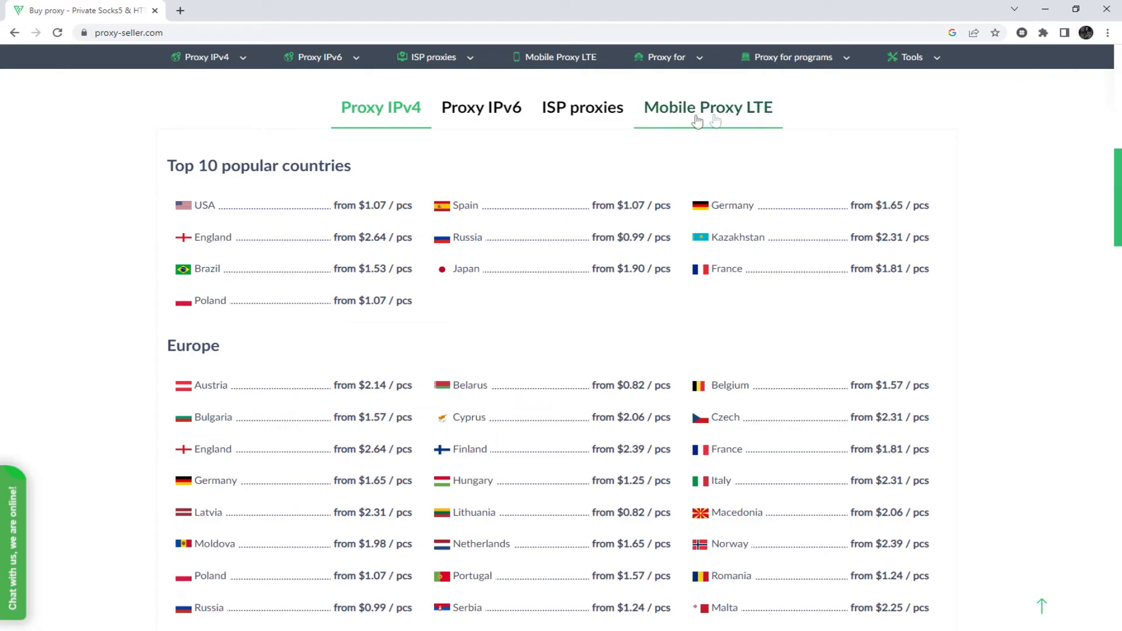
View the Proxy IPv6, ISP proxies and Mobile Proxy LTE price tables in turn.
{"action": "left_click", "coordinate": [482, 107]}
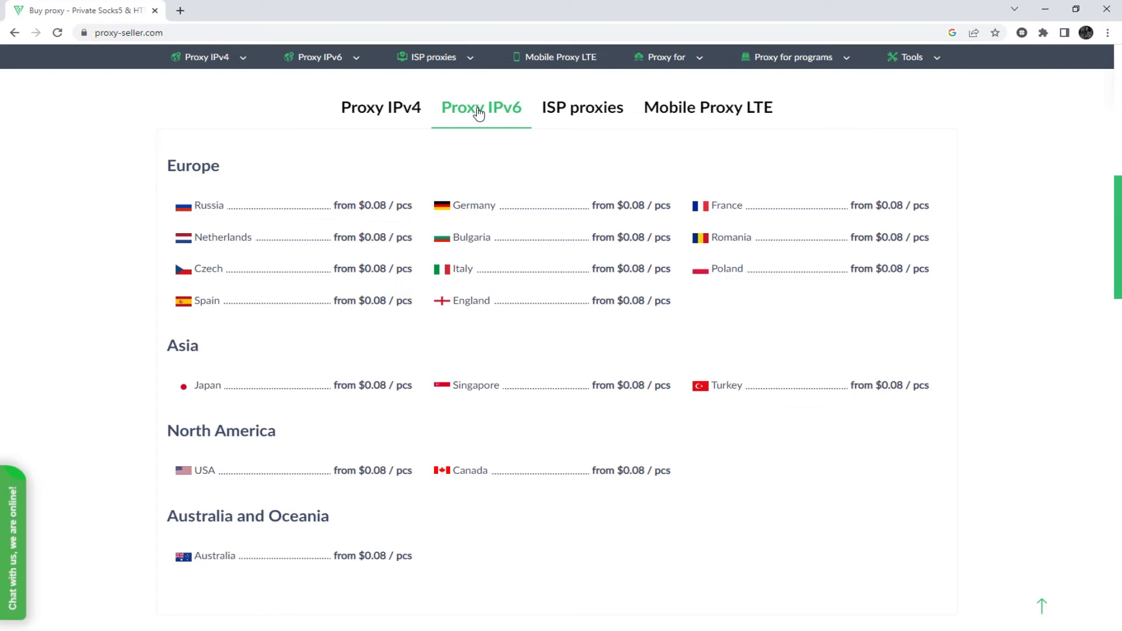
{"action": "mouse_move", "coordinate": [582, 107]}
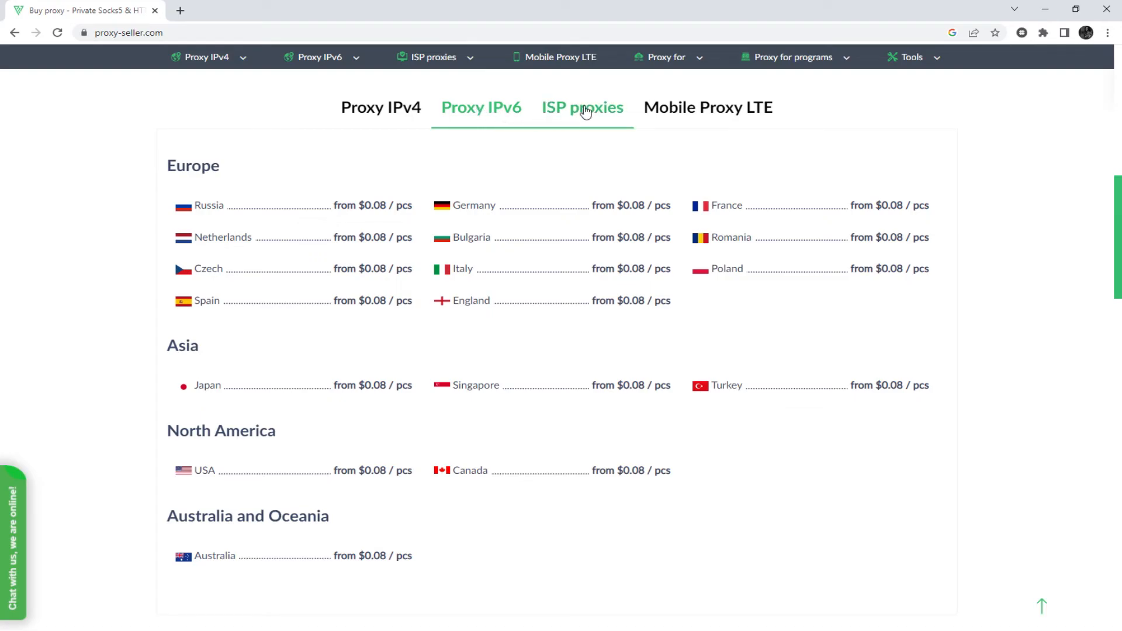
{"action": "left_click", "coordinate": [583, 107]}
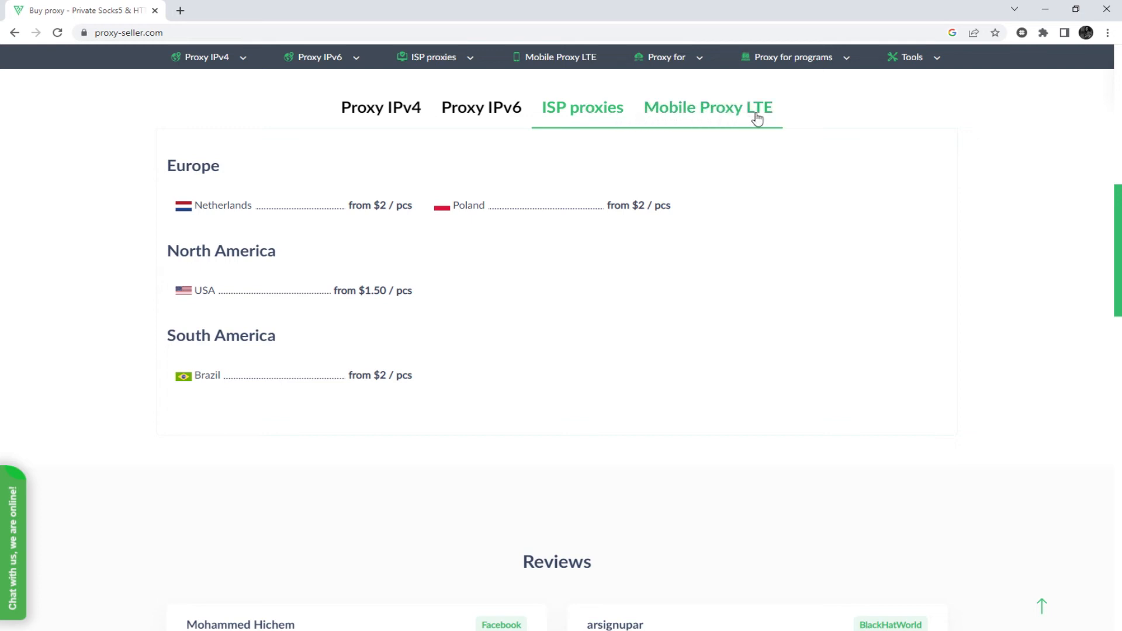
{"action": "left_click", "coordinate": [707, 108]}
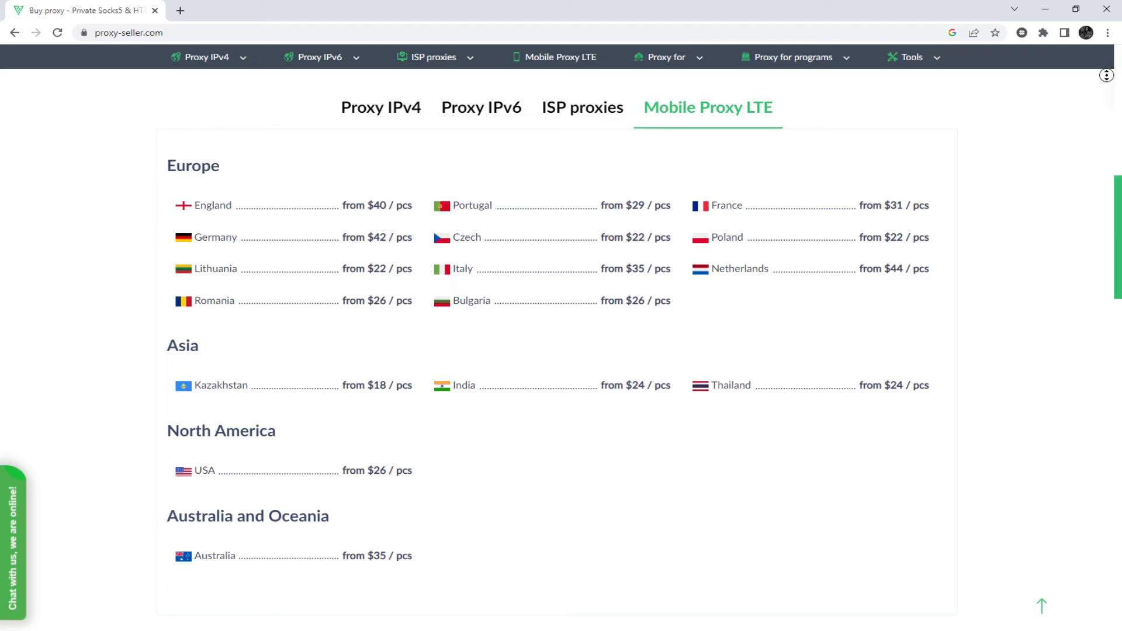
Scroll past the mobile LTE prices down to the customer Reviews section.
{"action": "scroll", "scroll_direction": "down", "scroll_amount": 3}
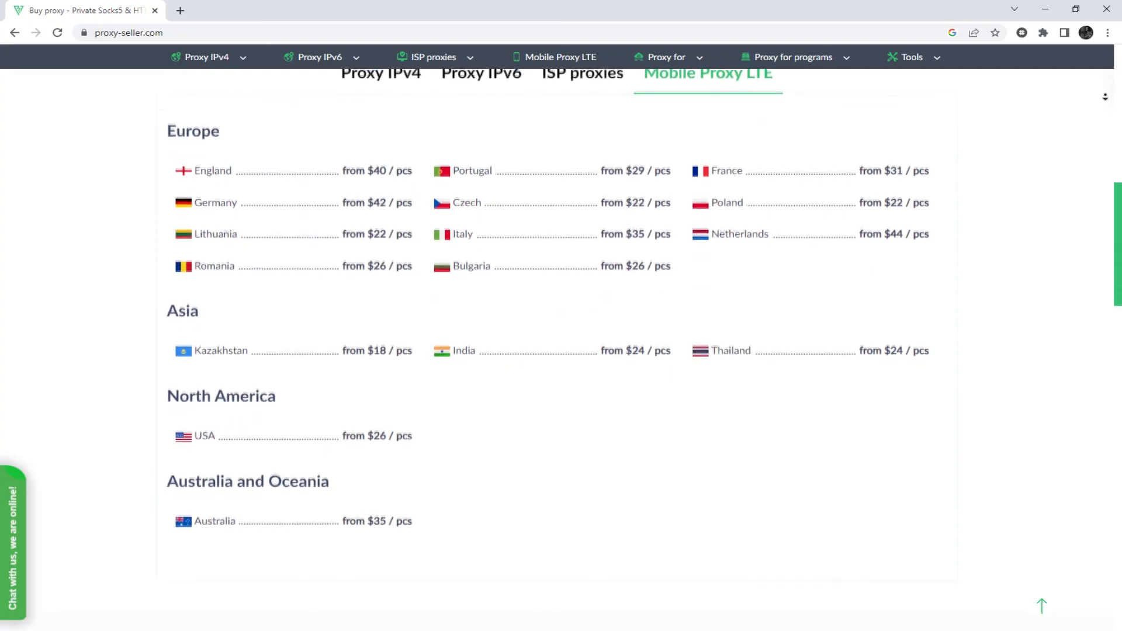
{"action": "scroll", "scroll_direction": "down", "scroll_amount": 3}
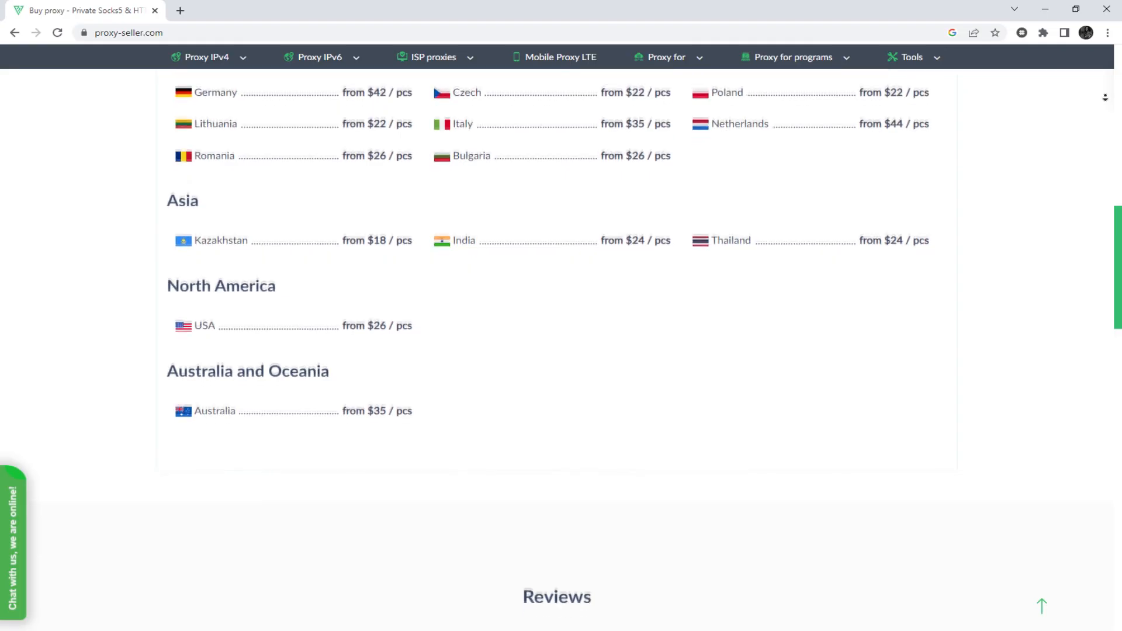
{"action": "scroll", "scroll_direction": "down", "scroll_amount": 3}
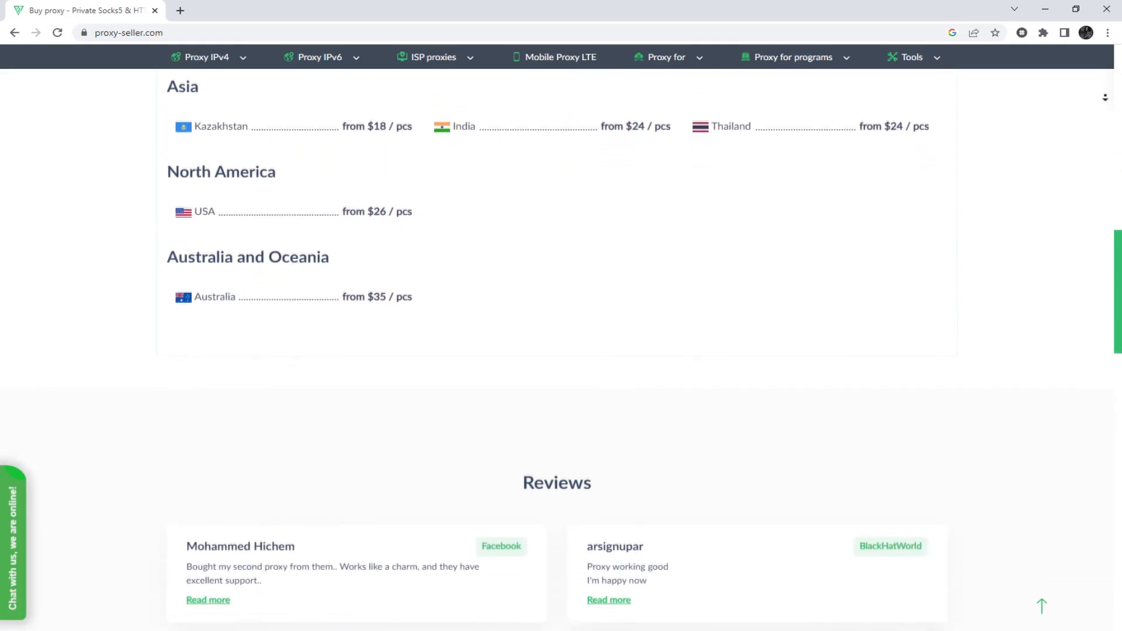
{"action": "scroll", "scroll_direction": "down", "scroll_amount": 3}
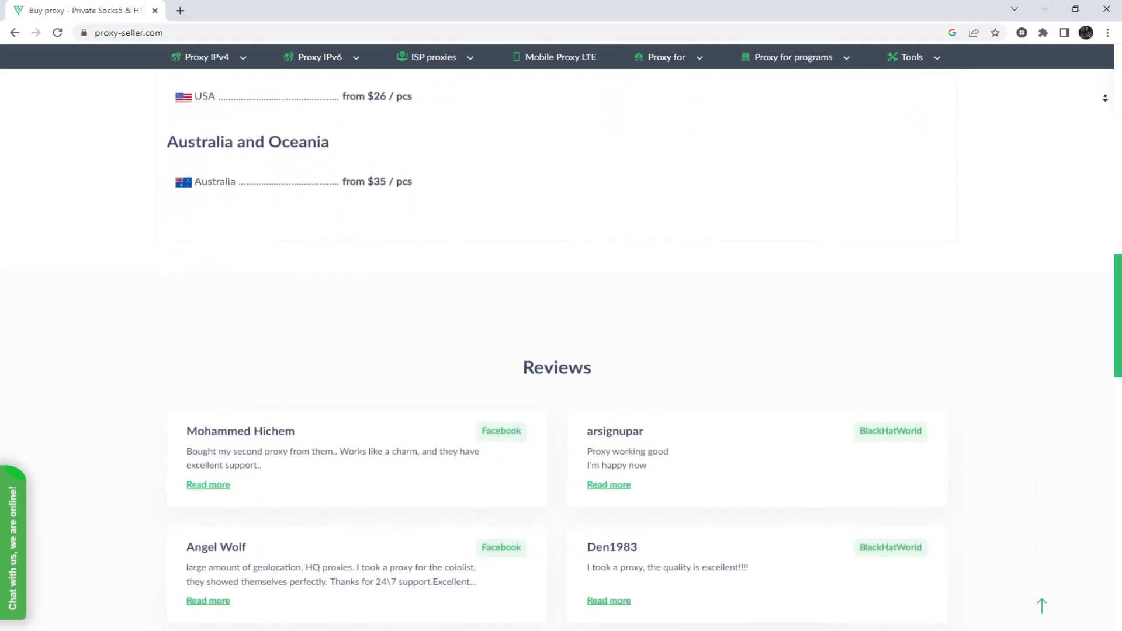
{"action": "scroll", "scroll_direction": "down", "scroll_amount": 3}
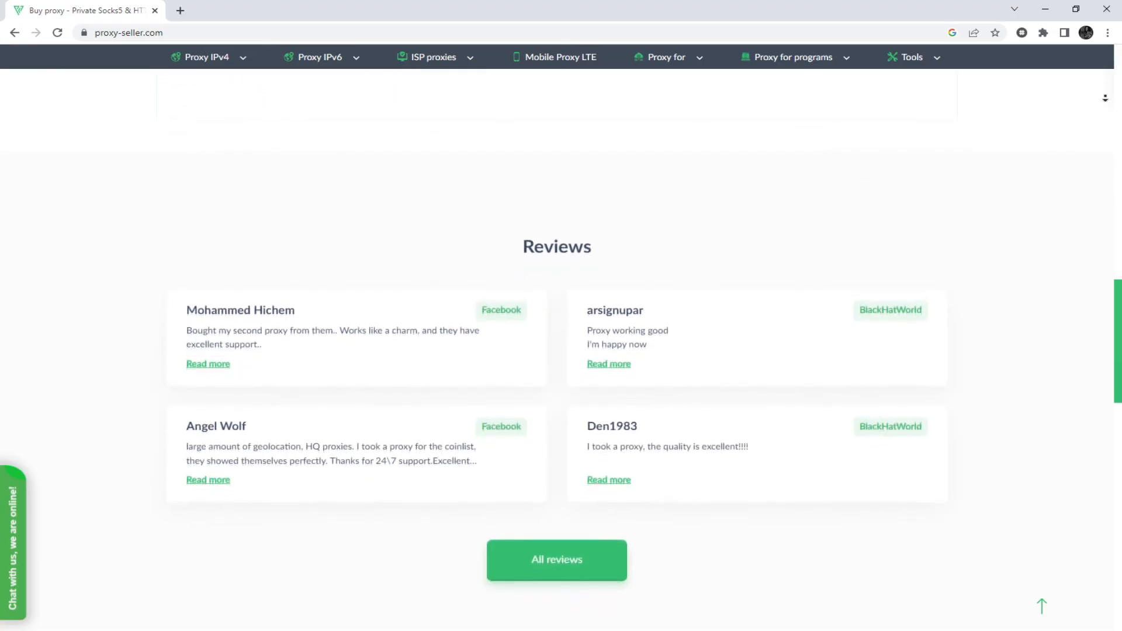